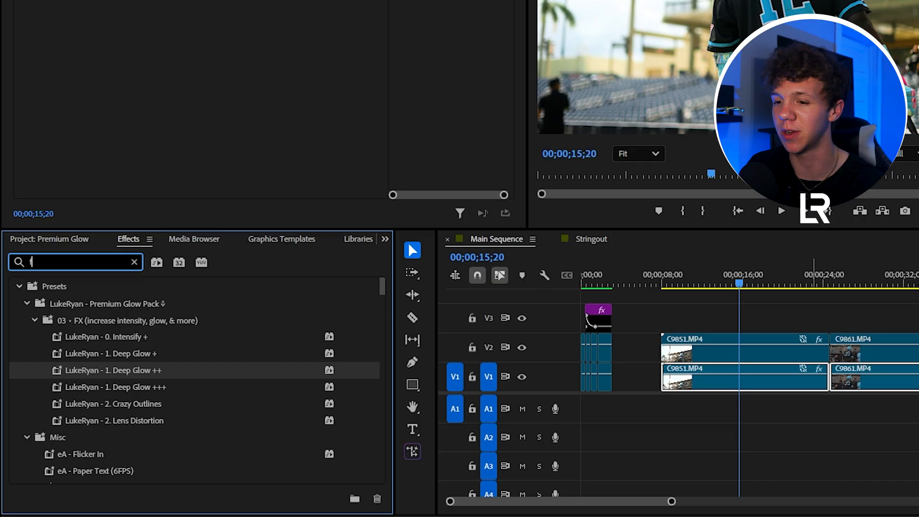
- Apply Find Edges to the C9851 clip with Invert ticked, then look up Tint
type("ind ed")
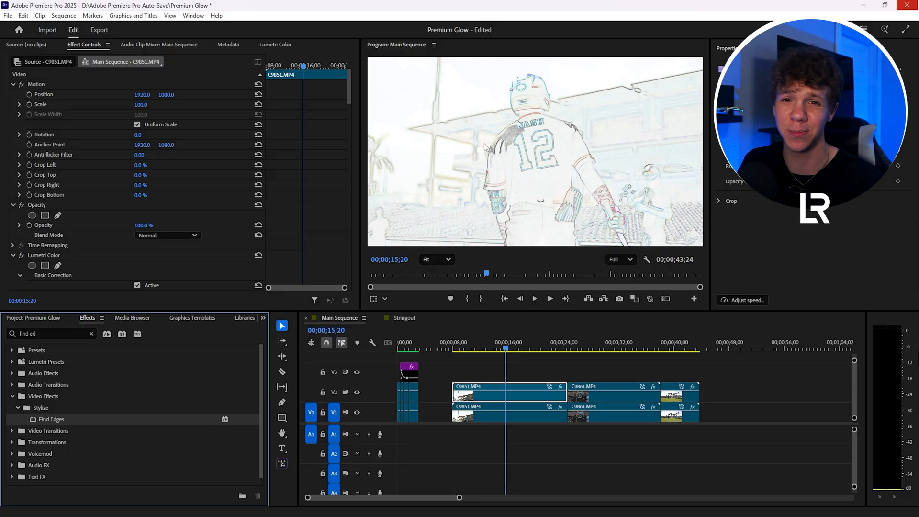
scroll("down", 3)
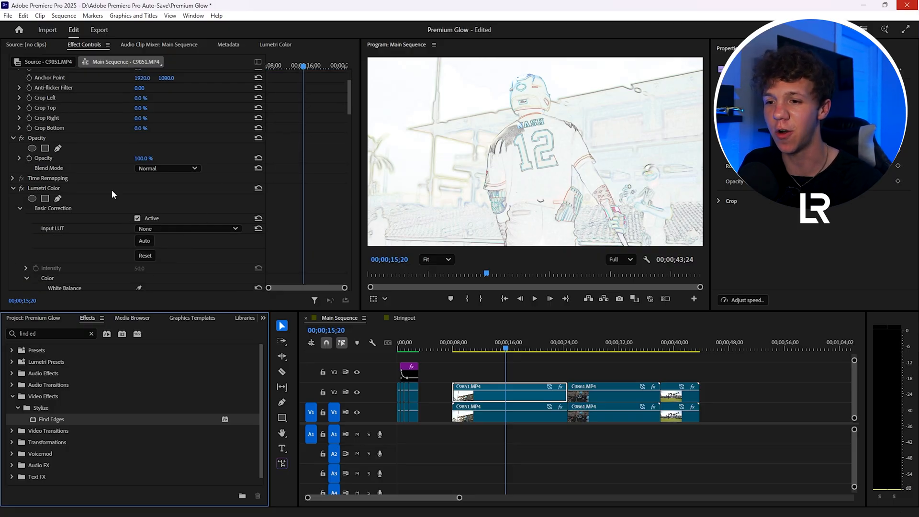
scroll("down", 3)
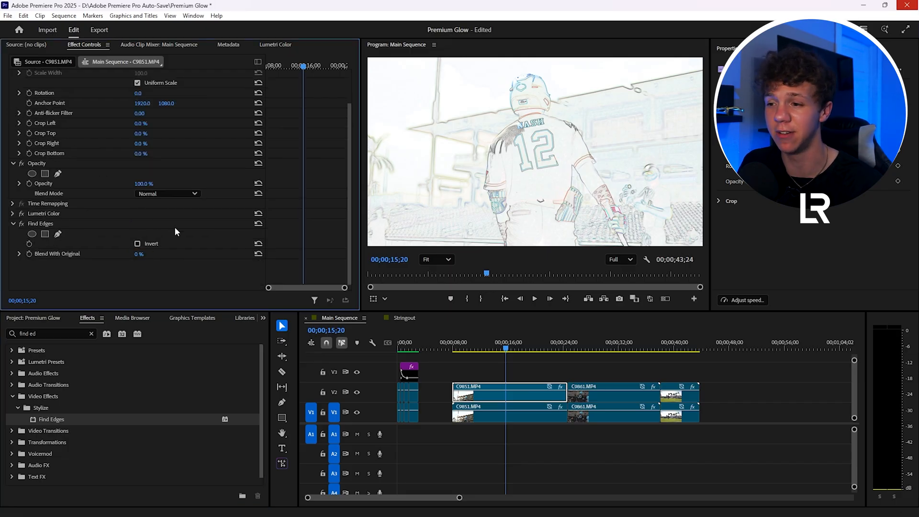
left_click(137, 244)
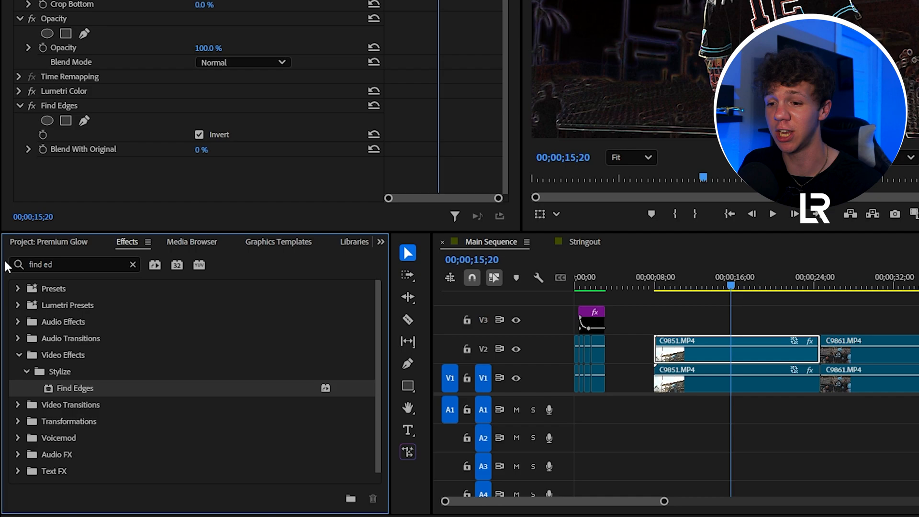
type("tint")
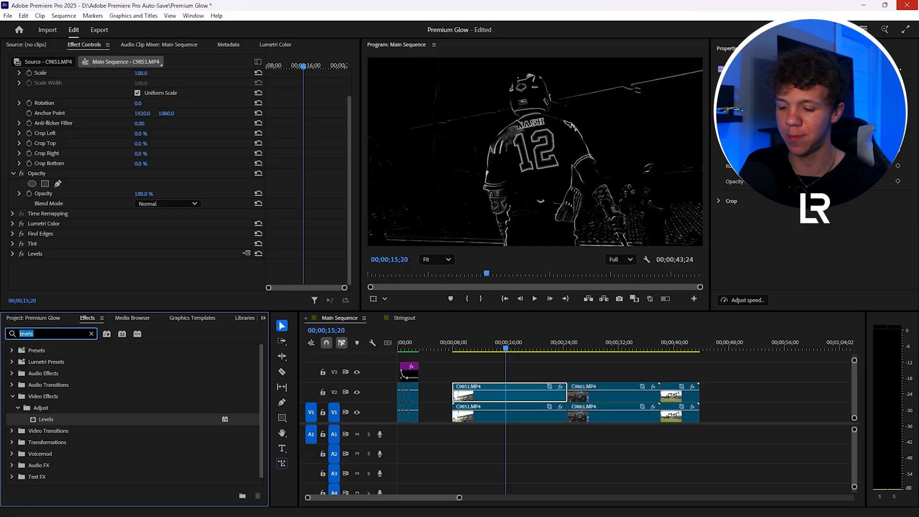
- Add Gaussian Blur to the outline clip and set Blurriness to 25
type("gaus")
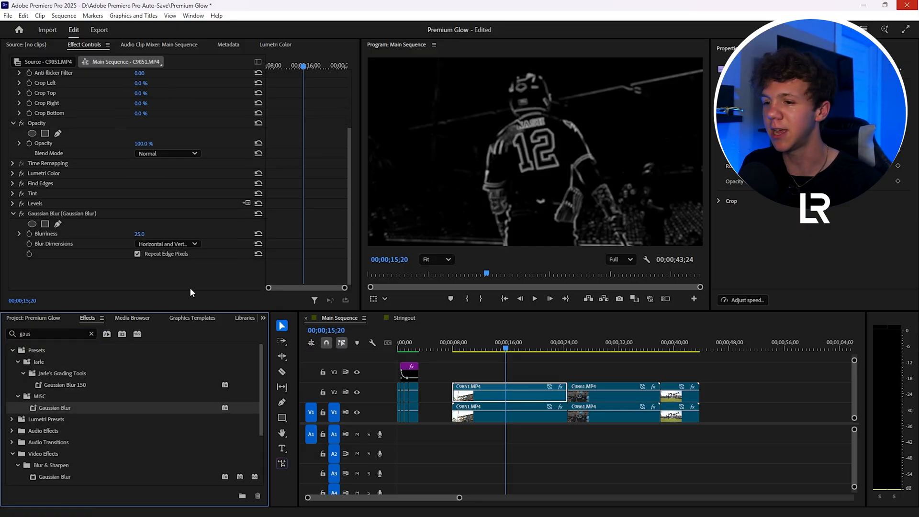
left_click_drag(140, 234, 143, 234)
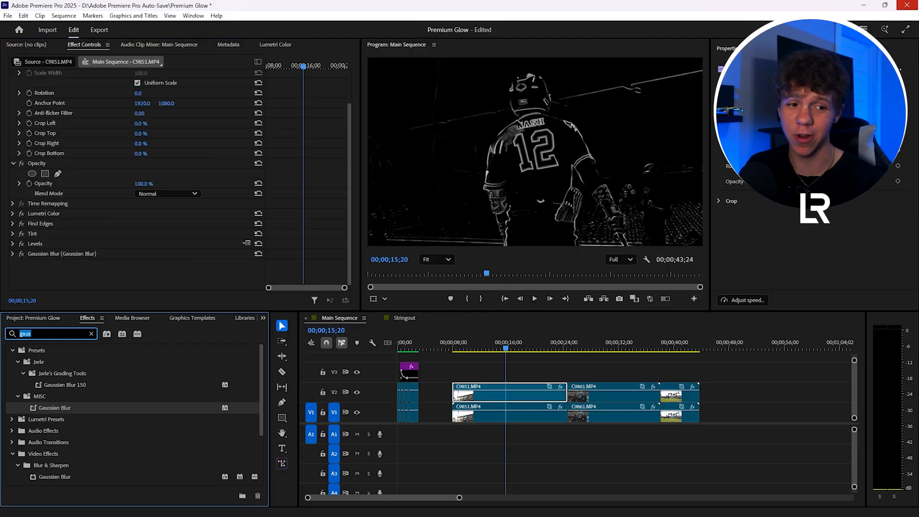
type("tint")
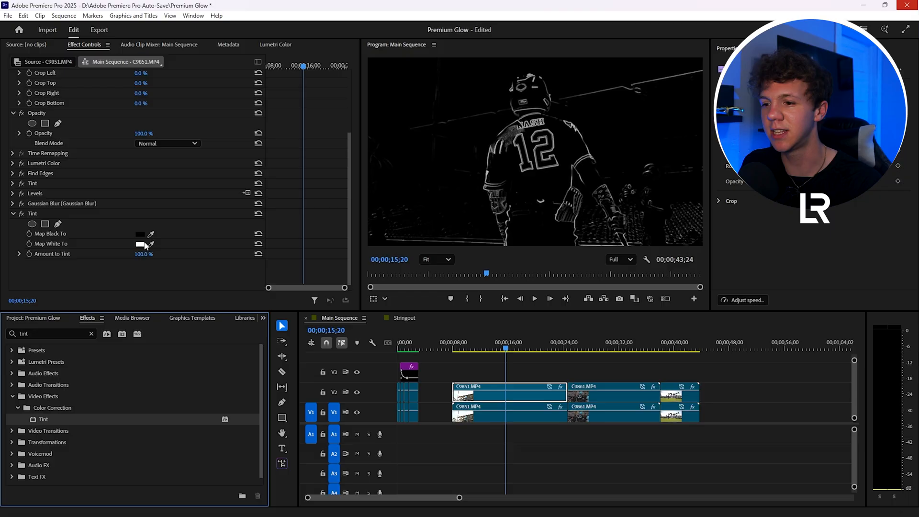
left_click(140, 243)
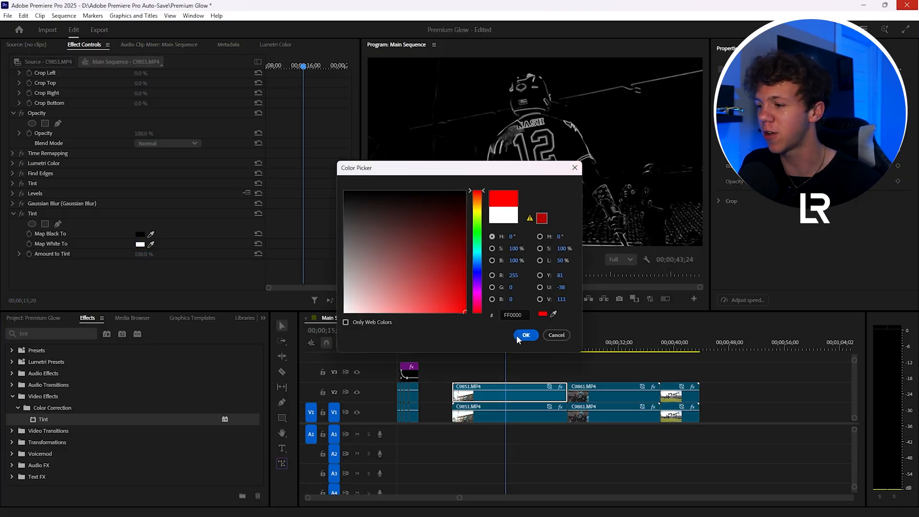
left_click(526, 335)
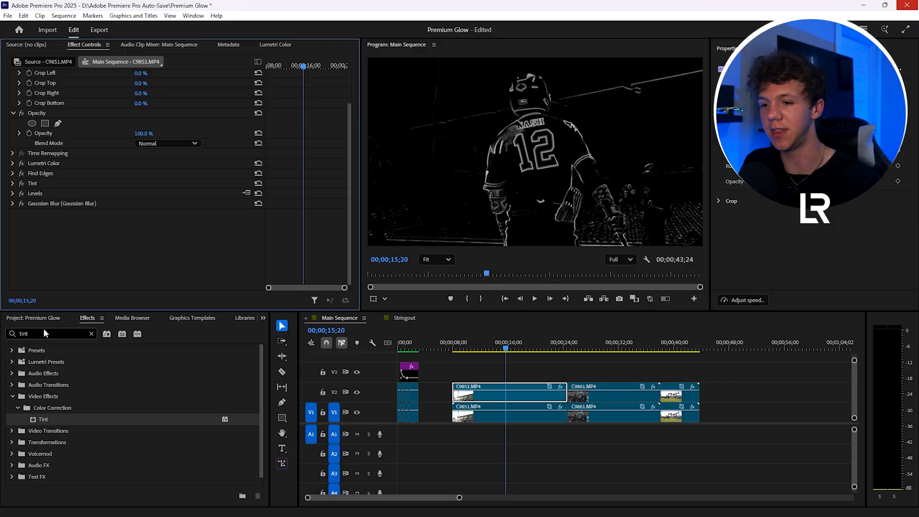
- Tint the outlines with a 4-Color Gradient in Color blending mode and add VR Glow
type("4-color")
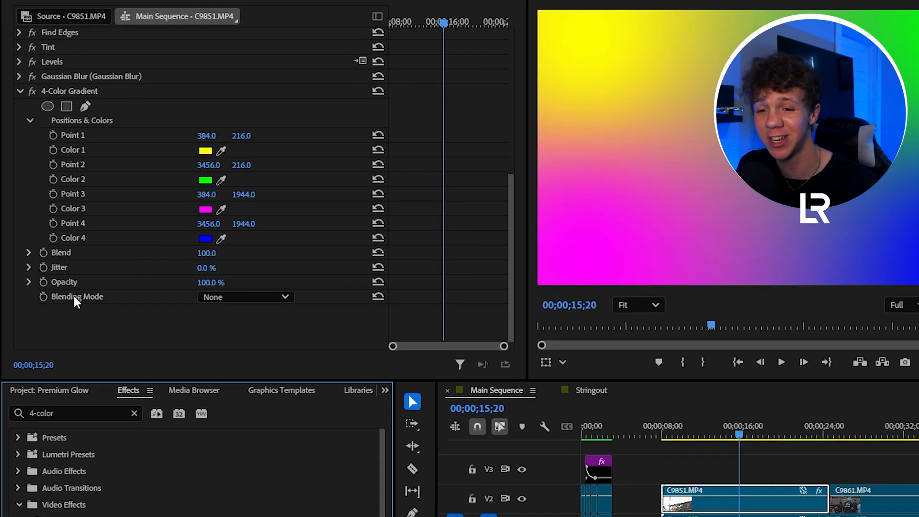
left_click(245, 297)
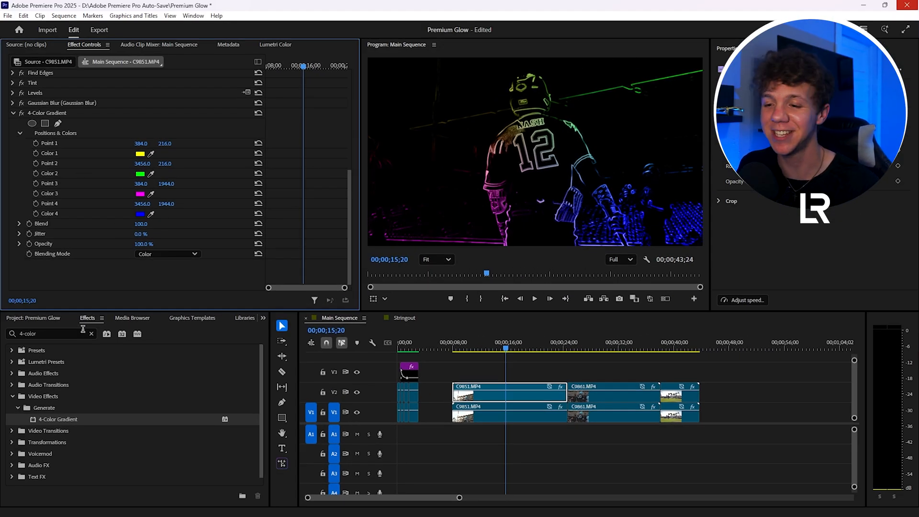
type("vr glow")
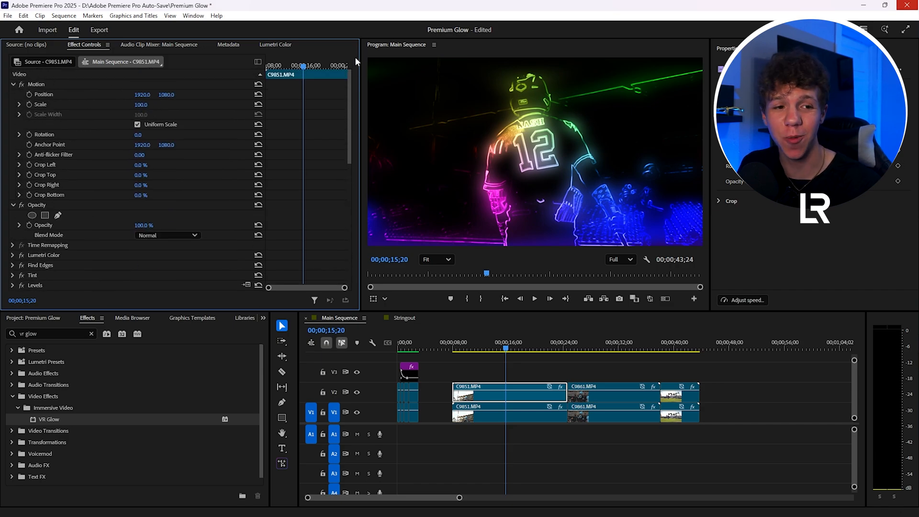
- Set the neon-outline clip's Opacity blend mode to Screen over the original footage
left_click(166, 235)
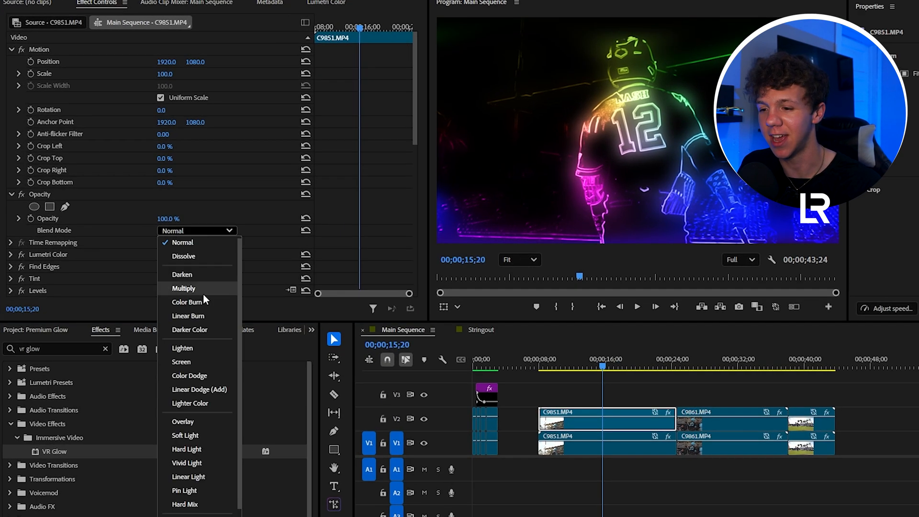
left_click(181, 362)
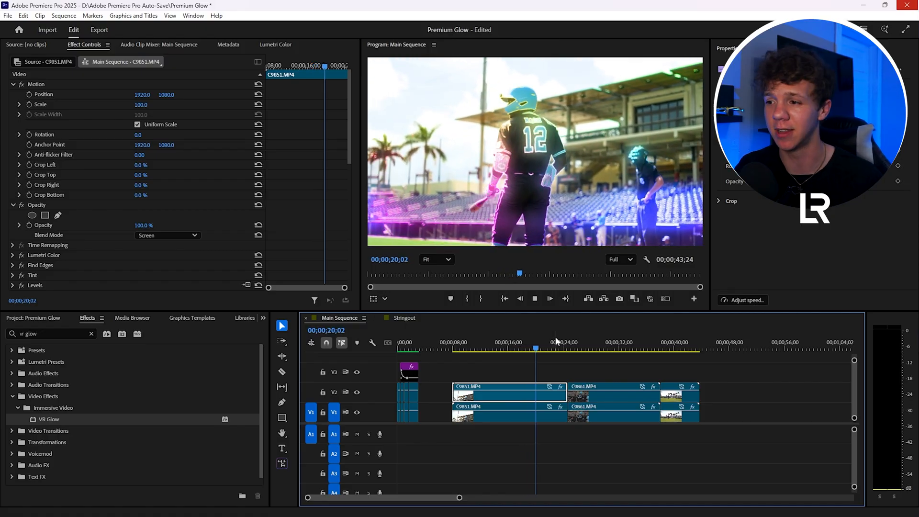
- Filter the Effects panel to 'deep' and browse the Deep Glow presets
type("deep")
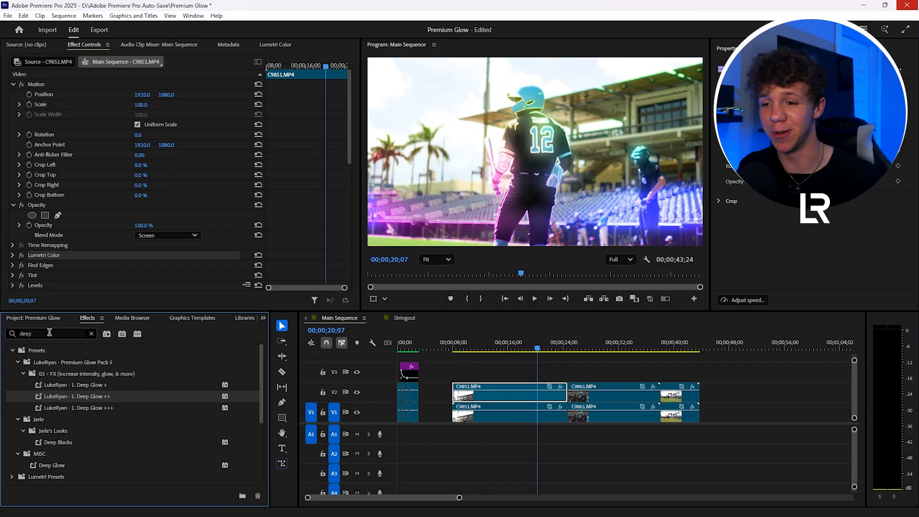
scroll("down", 3)
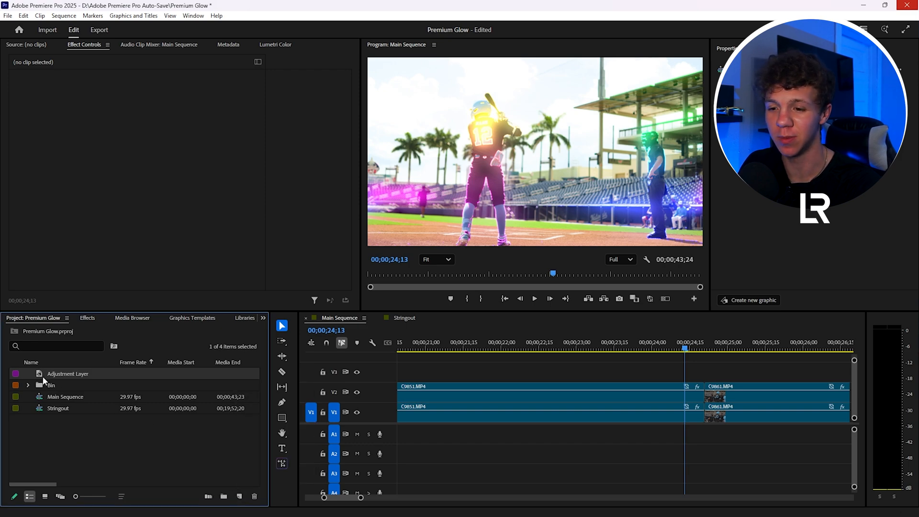
- Place an adjustment layer on V3 across the cut and give it the Orange Glow preset
left_click_drag(67, 374, 774, 372)
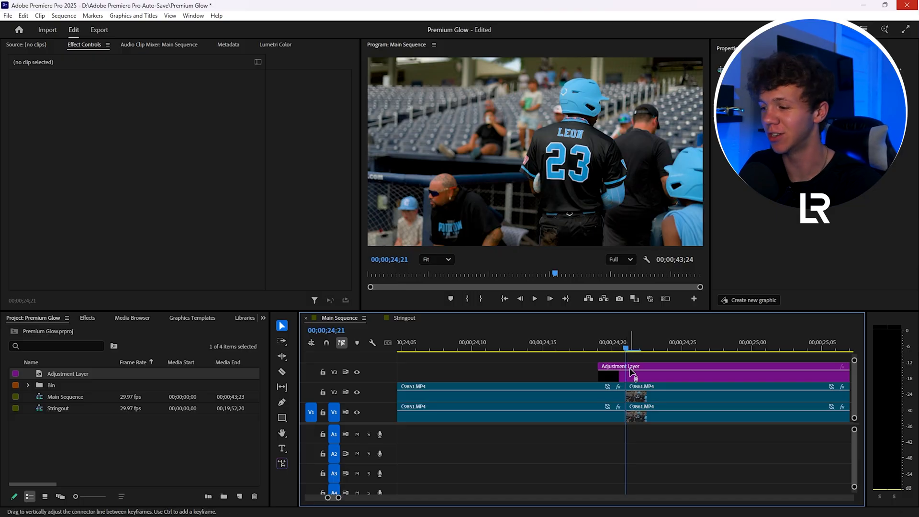
left_click(87, 318)
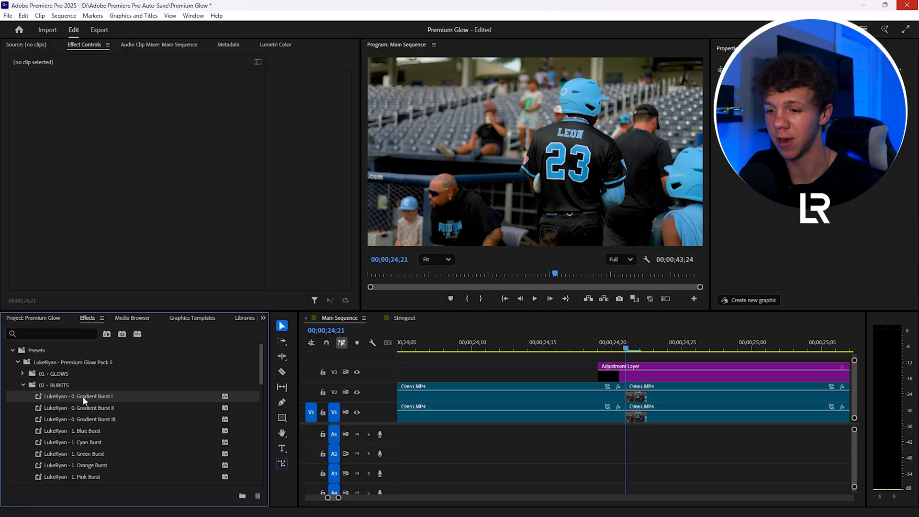
scroll("down", 3)
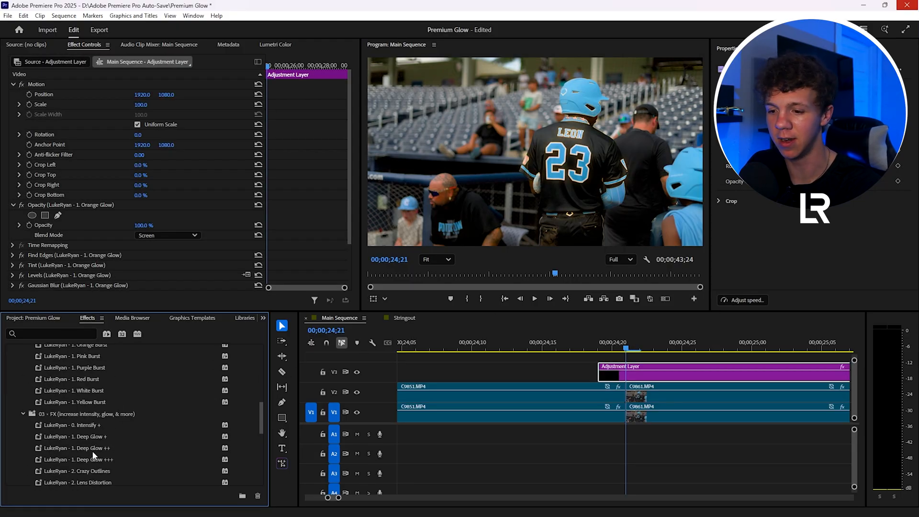
left_click(78, 459)
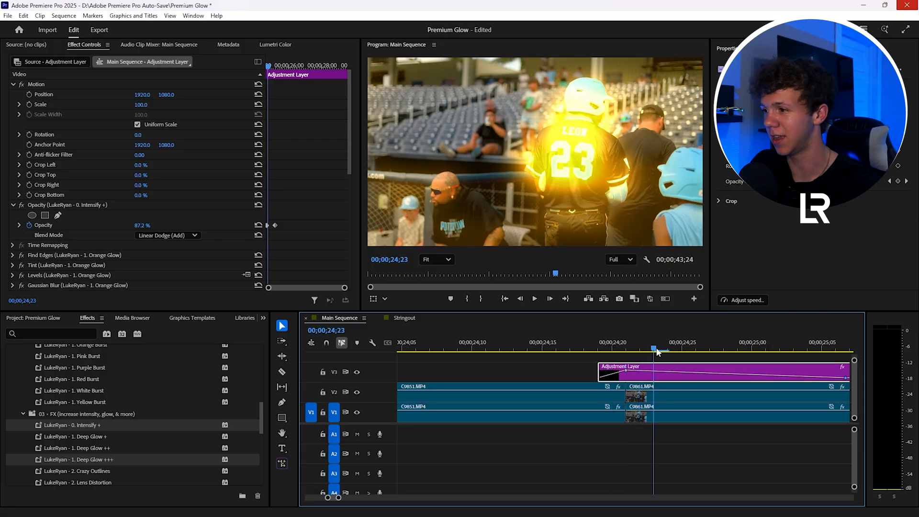
- Scrub the playhead across the cut to preview the glow burst's opacity fade
left_click(485, 348)
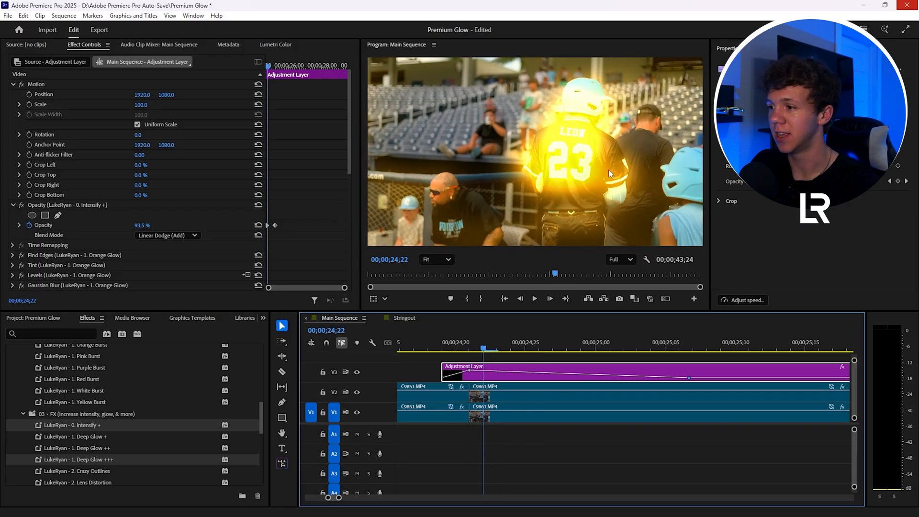
left_click(470, 342)
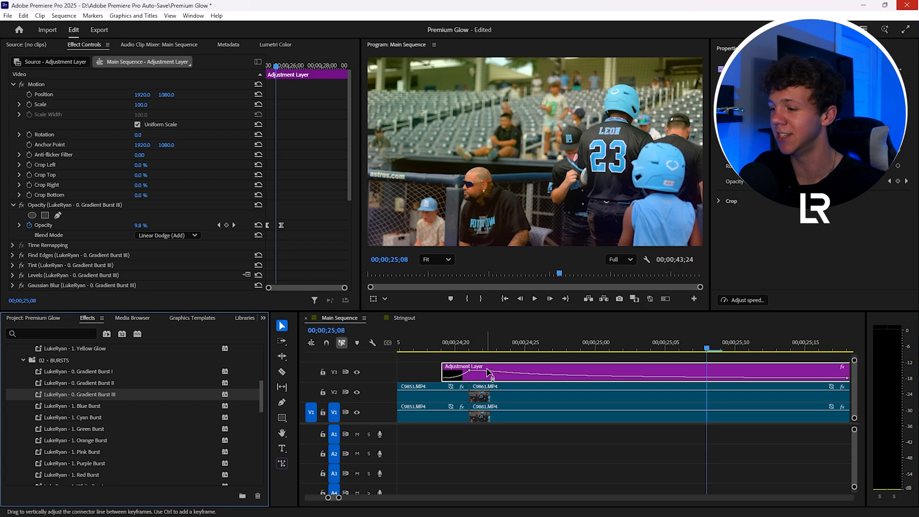
- Give the adjustment layer the Cyan Burst preset and return the playhead to the cut
left_click(427, 342)
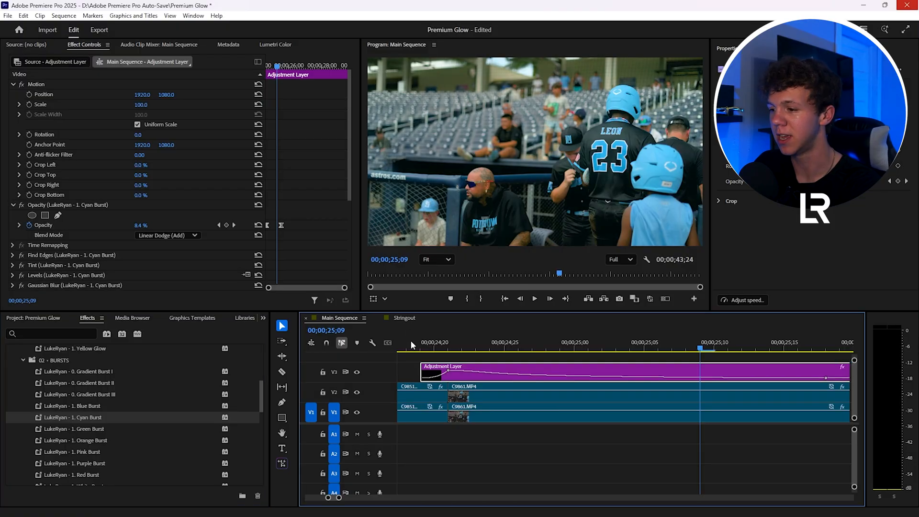
left_click(408, 343)
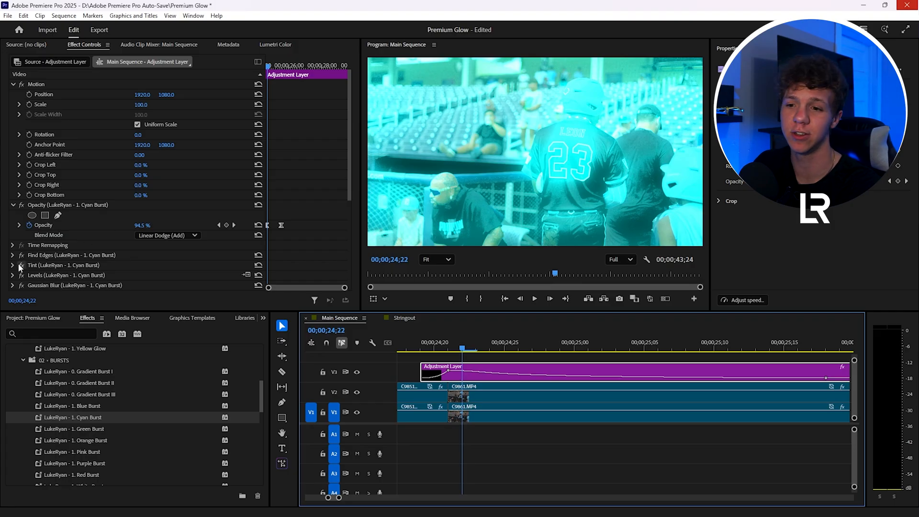
- Expand the Cyan Burst's Levels (black input 38, white input 255) and play the transition
scroll("down", 3)
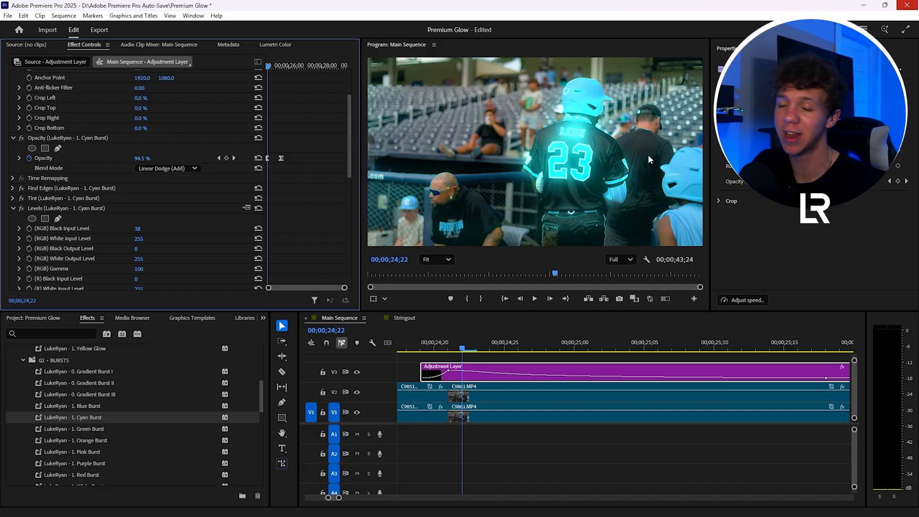
left_click(533, 299)
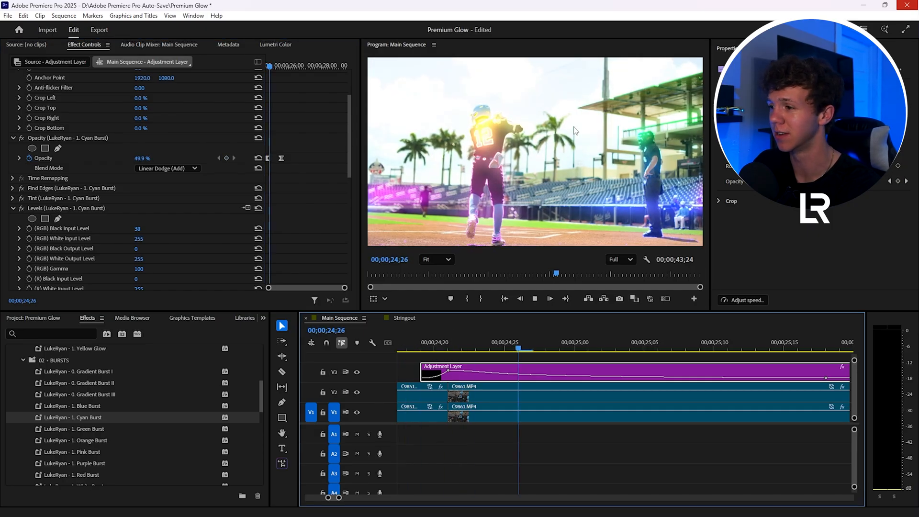